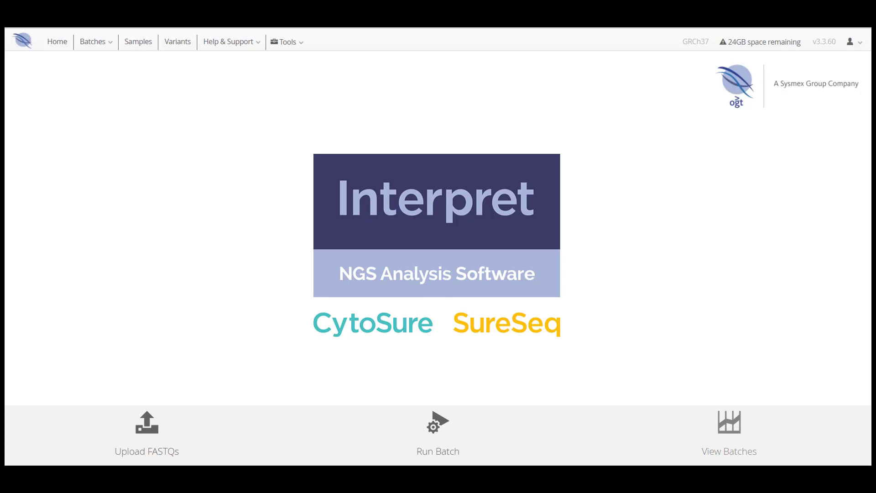
mouse_move(730, 430)
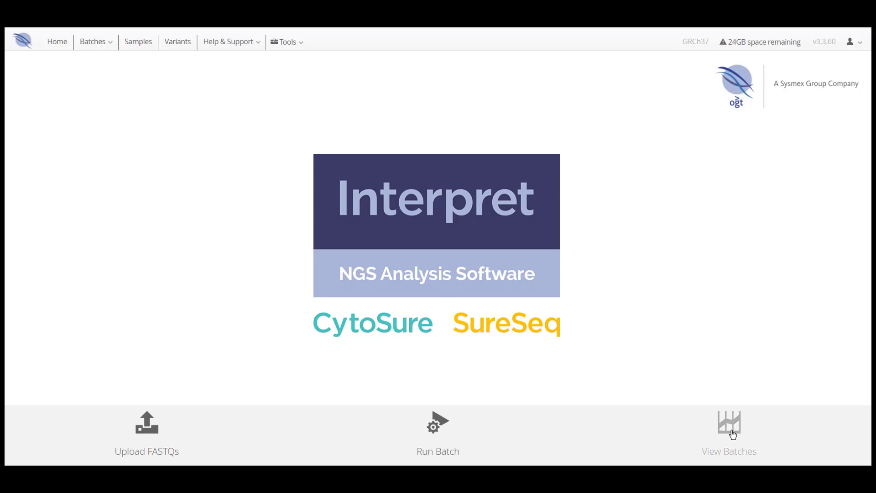
List the batches and filter the Panel column to SureSeq CLL + CNV Panel.
left_click(730, 433)
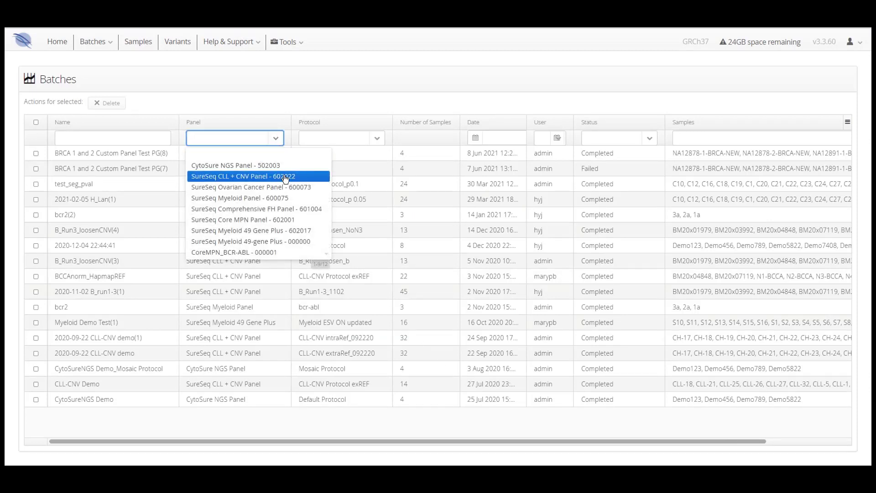
left_click(255, 176)
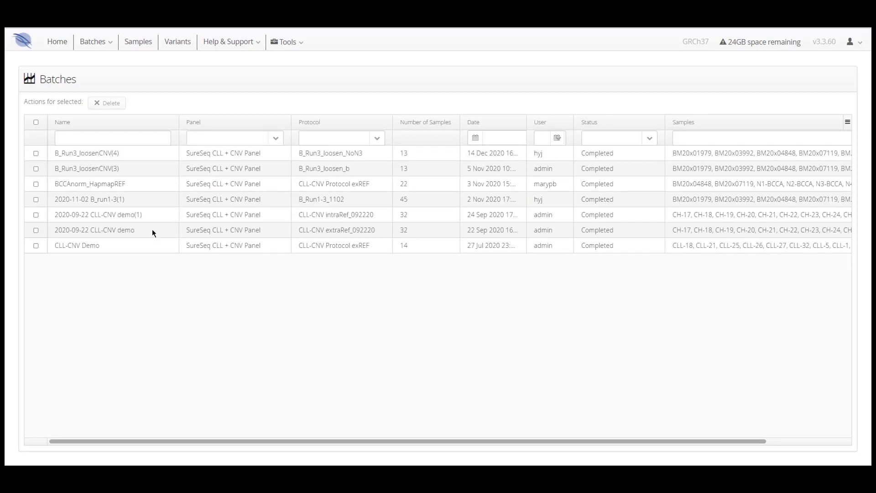
Enter the 2020-09-22 CLL-CNV demo batch and toggle the select-all samples checkbox on and off.
left_click(94, 230)
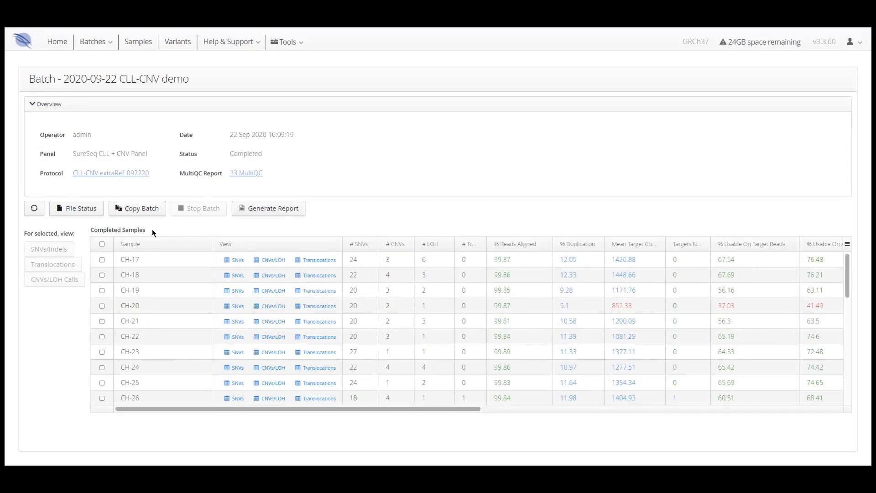
mouse_move(469, 180)
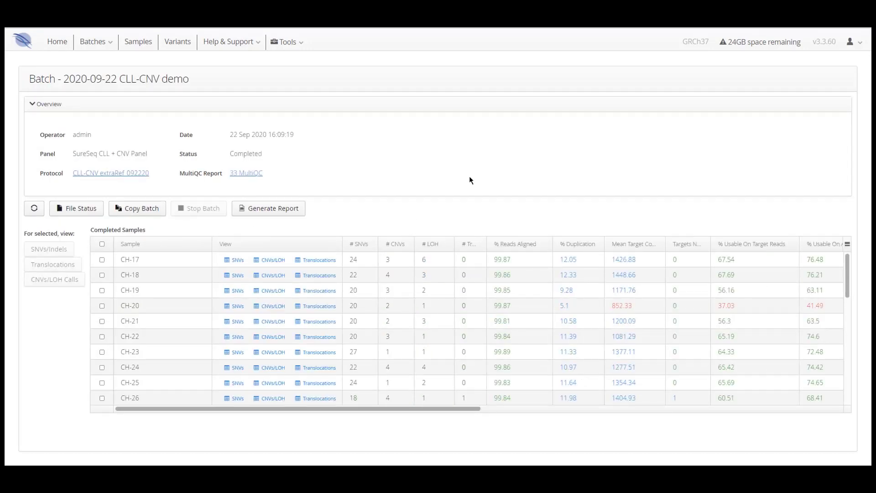
mouse_move(394, 214)
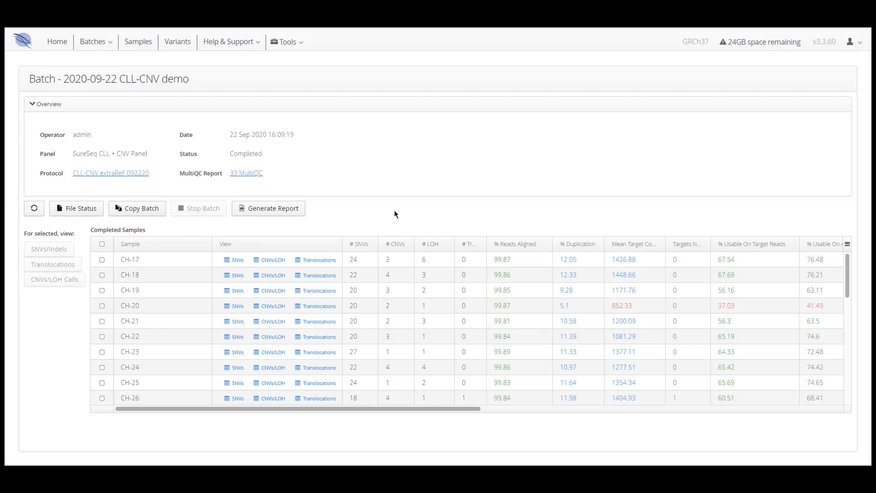
mouse_move(237, 259)
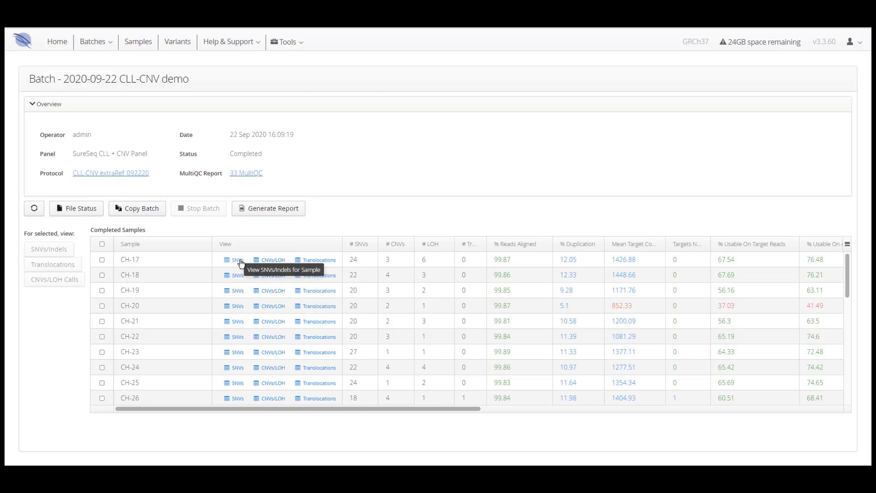
mouse_move(335, 213)
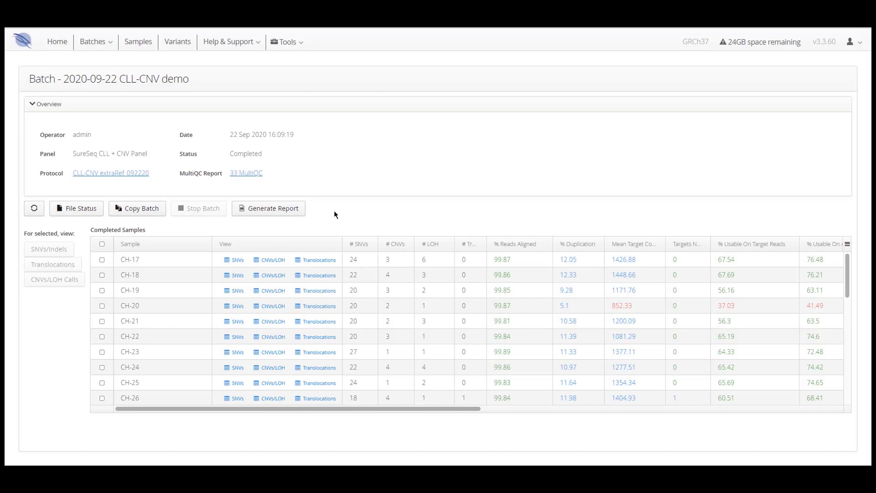
mouse_move(110, 237)
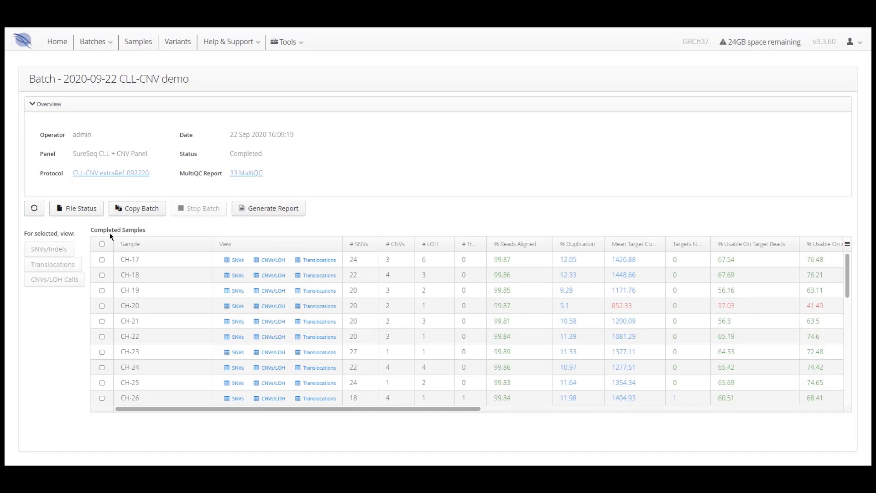
left_click(102, 245)
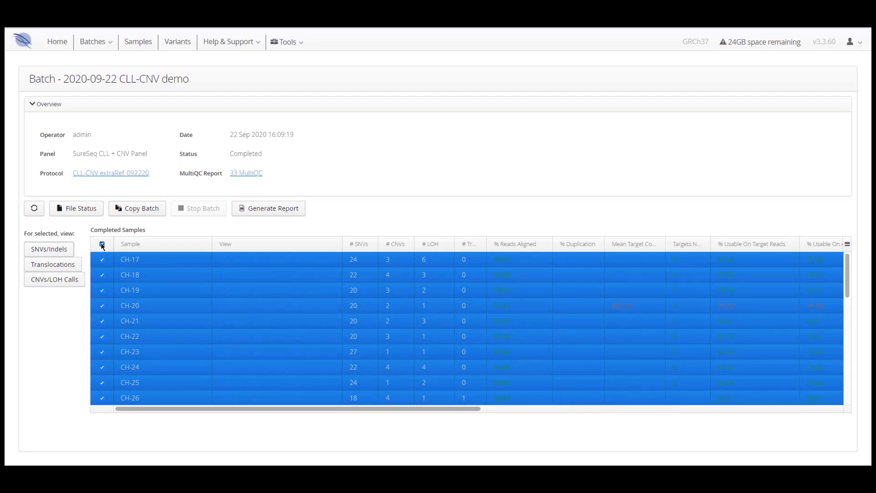
left_click(102, 245)
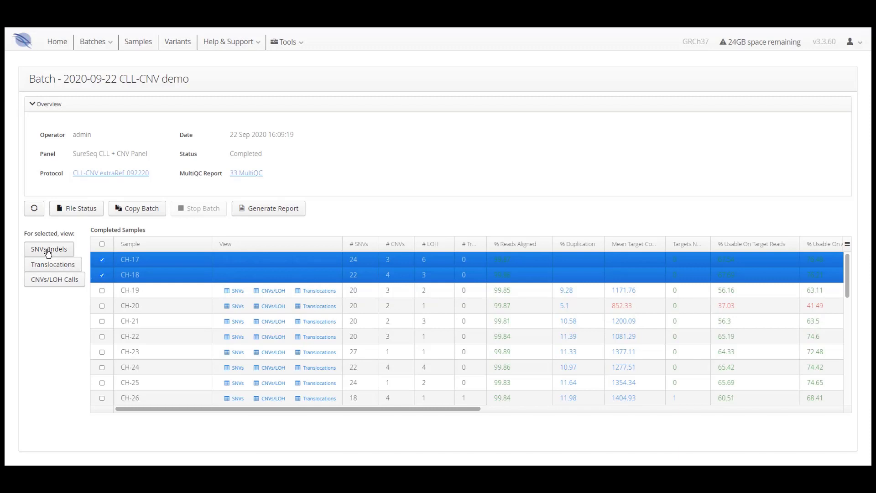
mouse_move(62, 258)
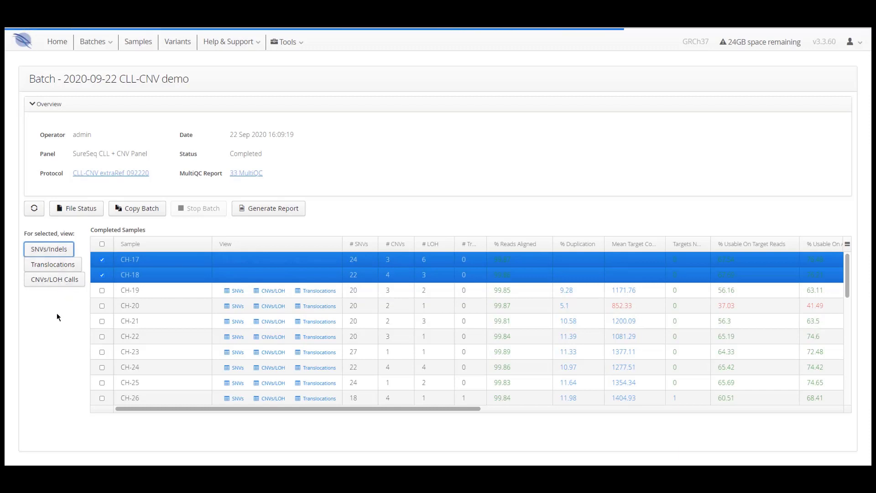
View SNVs/Indels for the selected samples and hide the Protocol Filter criteria.
left_click(48, 248)
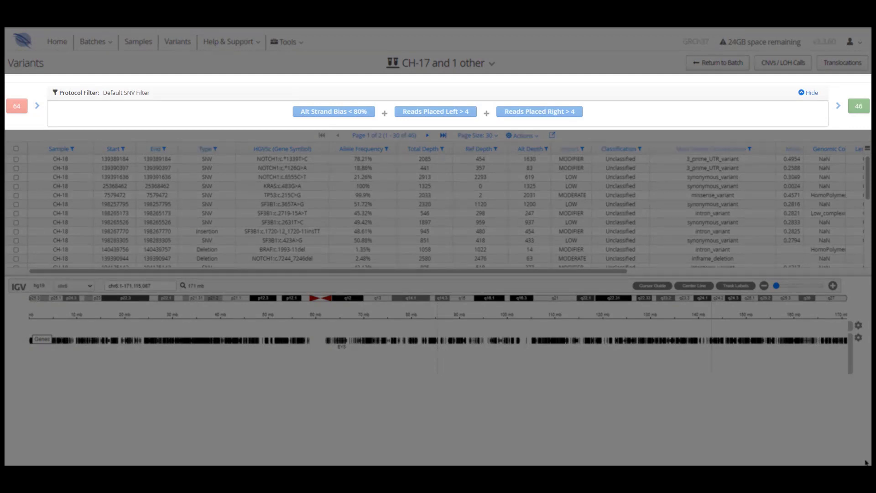
mouse_move(846, 173)
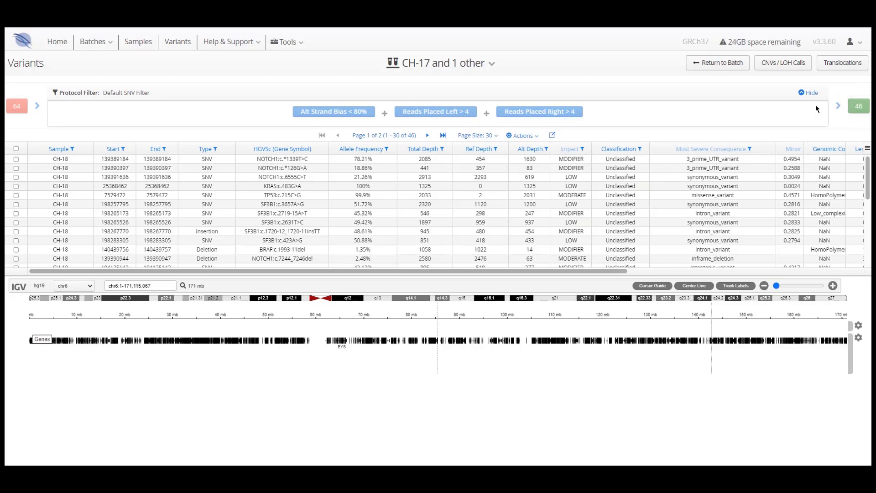
left_click(809, 92)
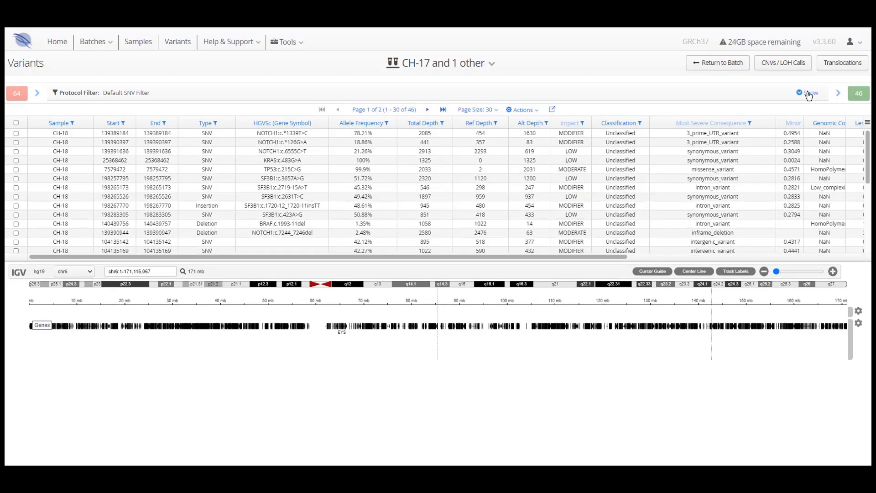
mouse_move(826, 93)
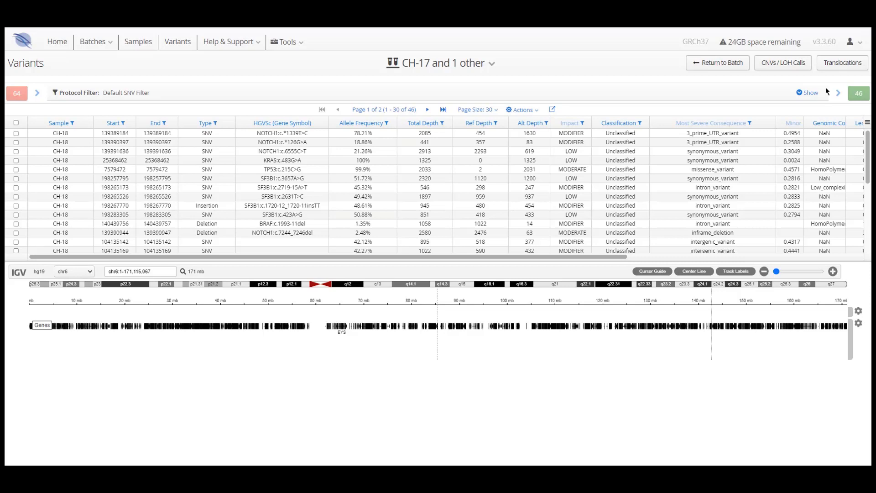
mouse_move(868, 122)
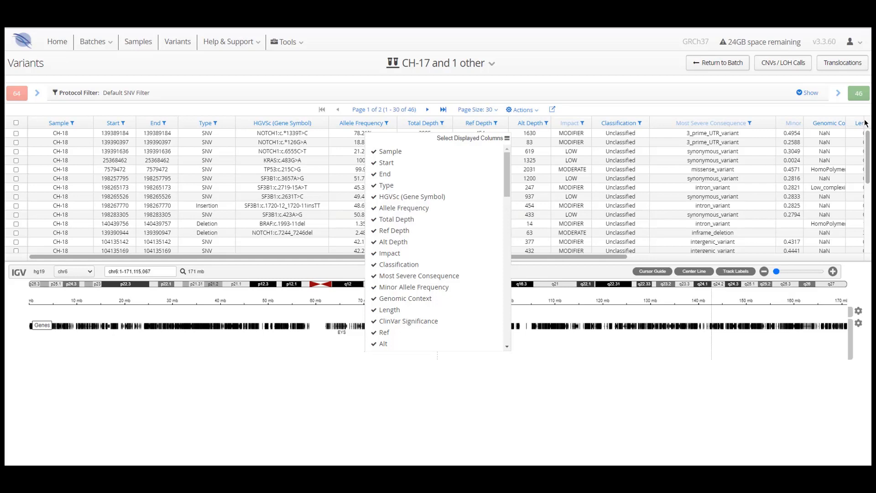
mouse_move(583, 140)
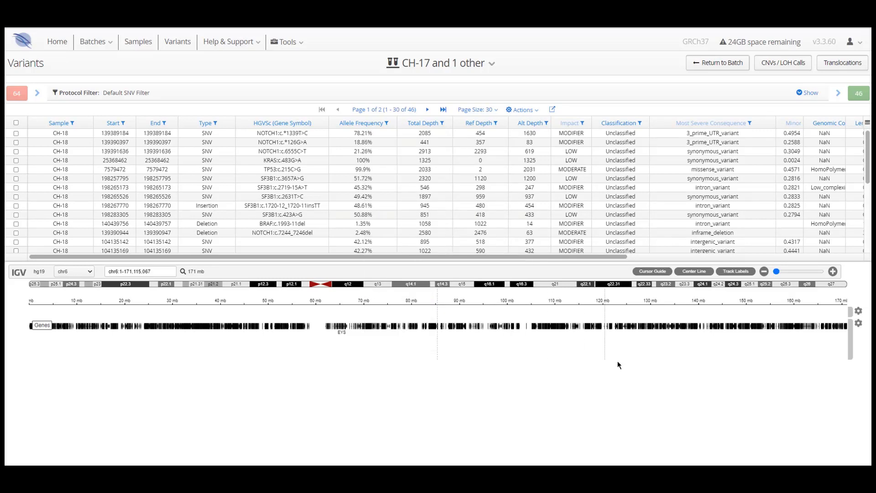
mouse_move(587, 333)
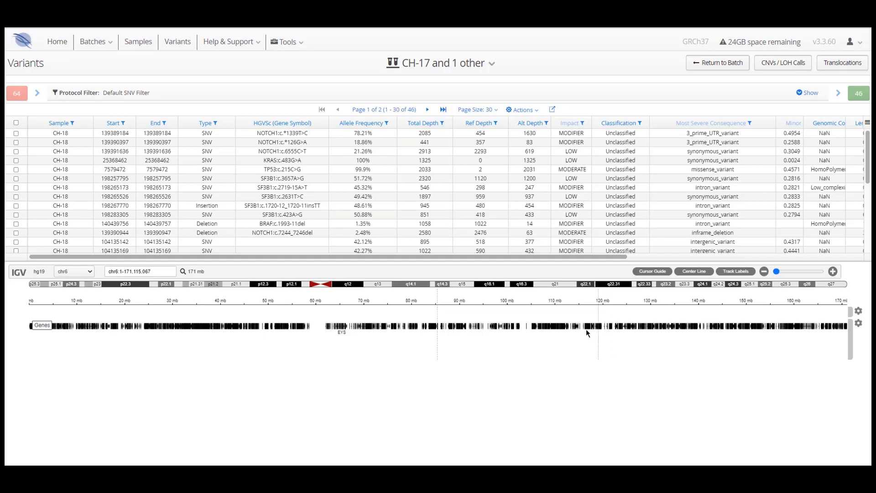
left_click(475, 109)
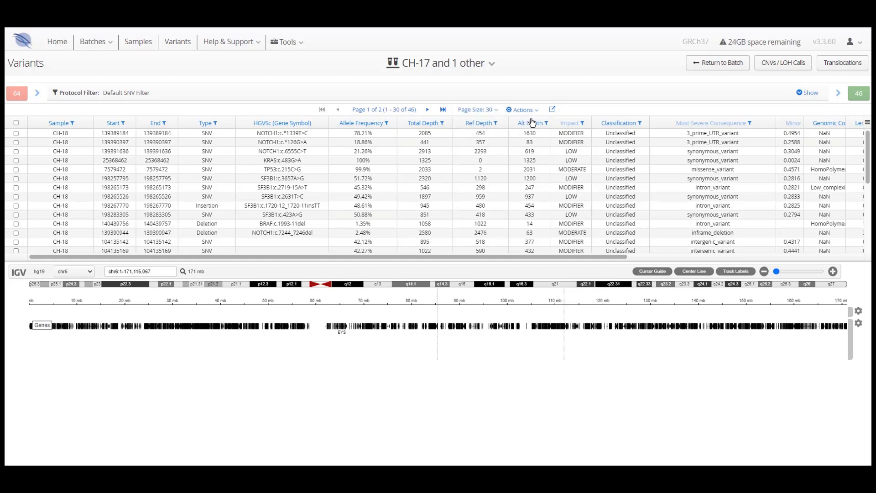
left_click(522, 108)
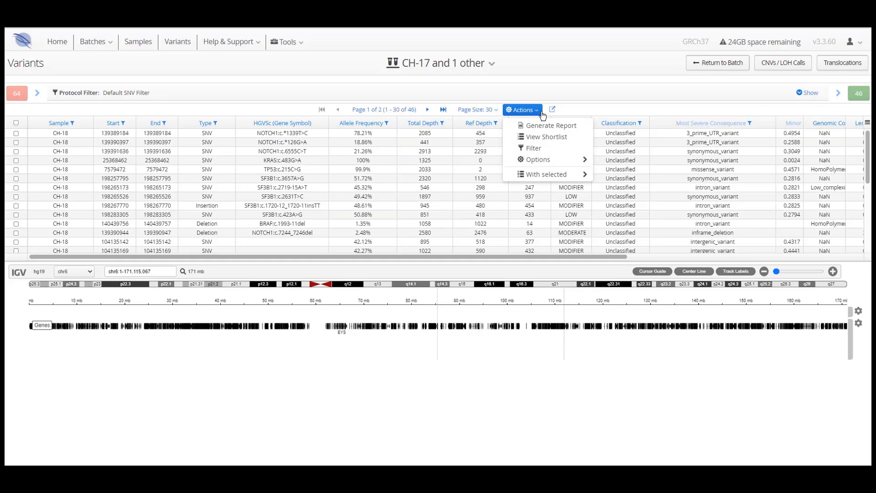
mouse_move(551, 125)
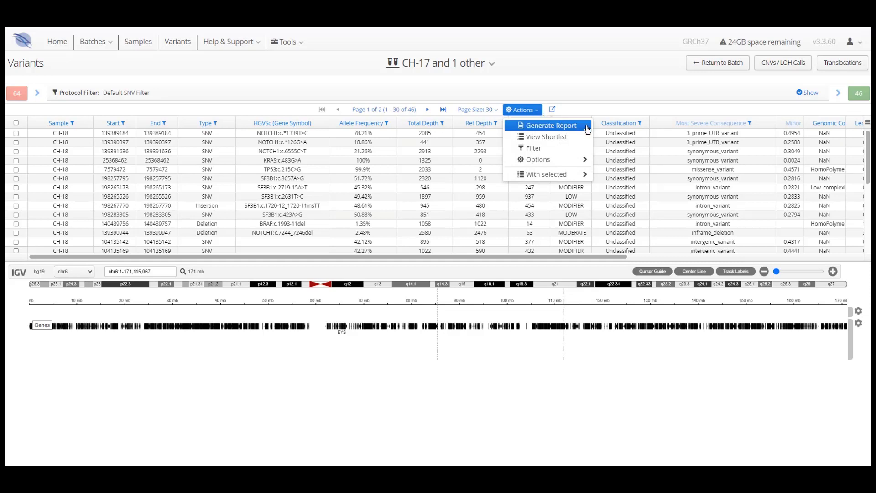
mouse_move(546, 137)
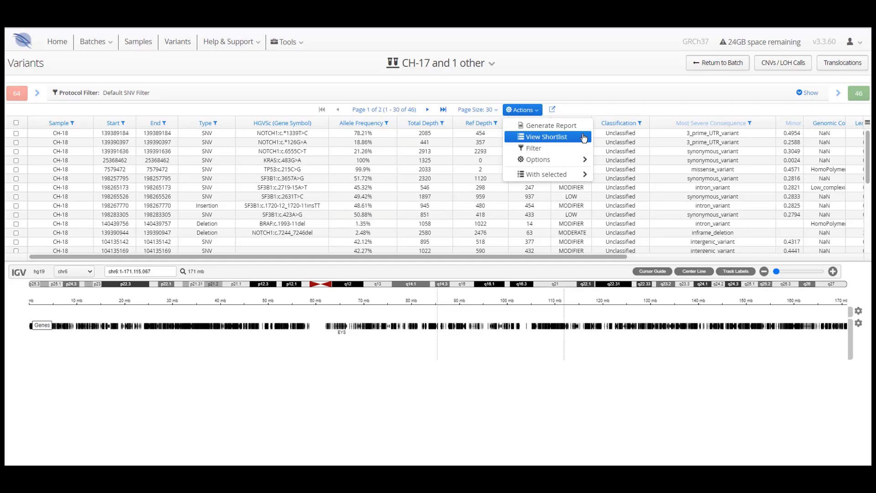
mouse_move(532, 148)
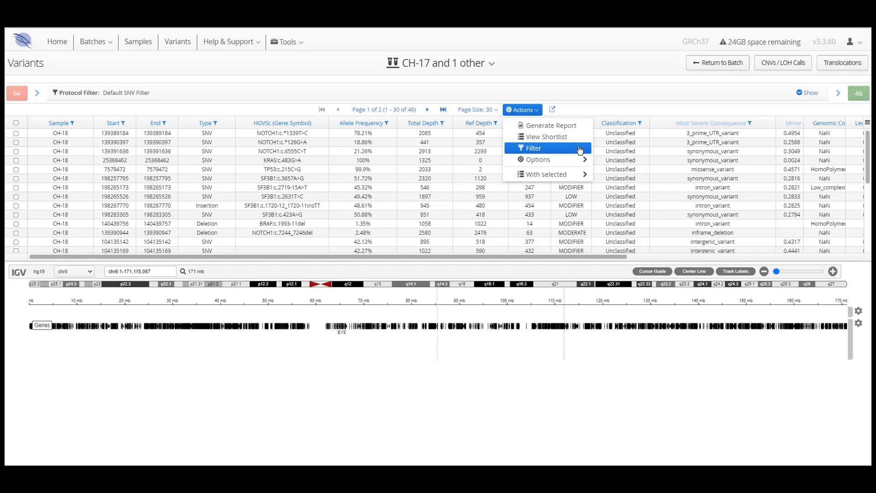
mouse_move(536, 159)
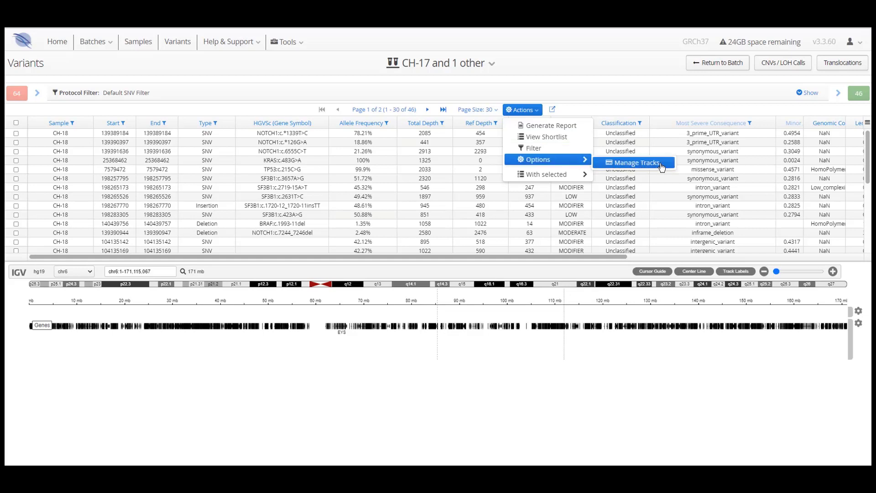
mouse_move(670, 166)
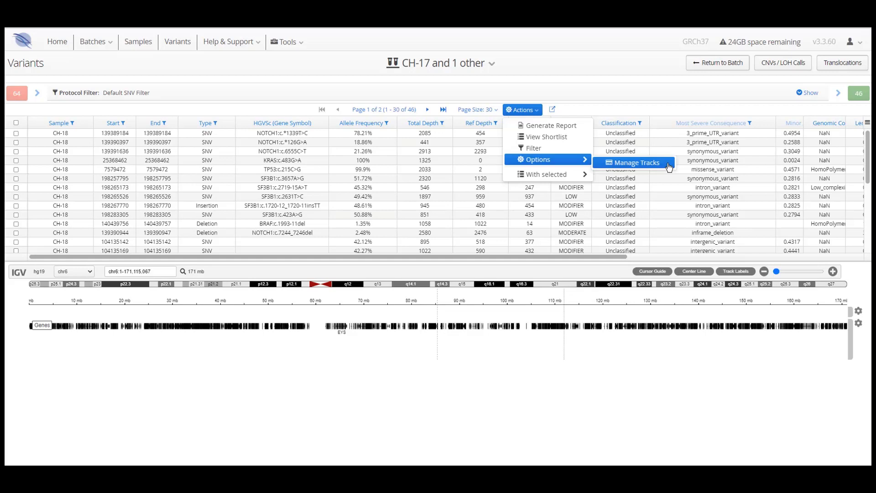
mouse_move(624, 112)
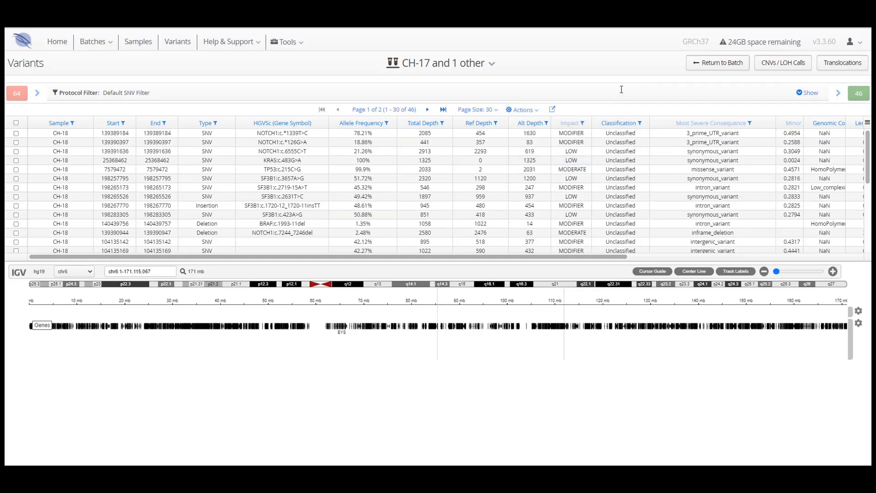
mouse_move(431, 95)
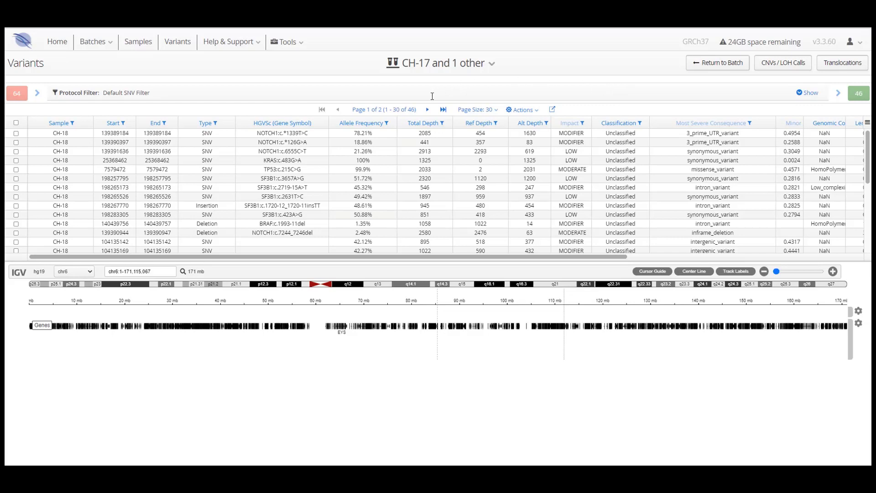
mouse_move(374, 126)
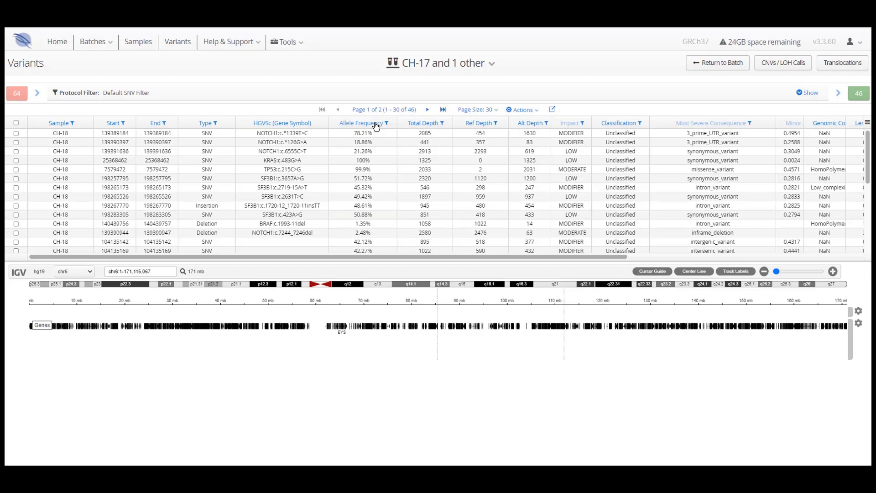
Sort the variants table by Allele Frequency, highest first.
left_click(360, 123)
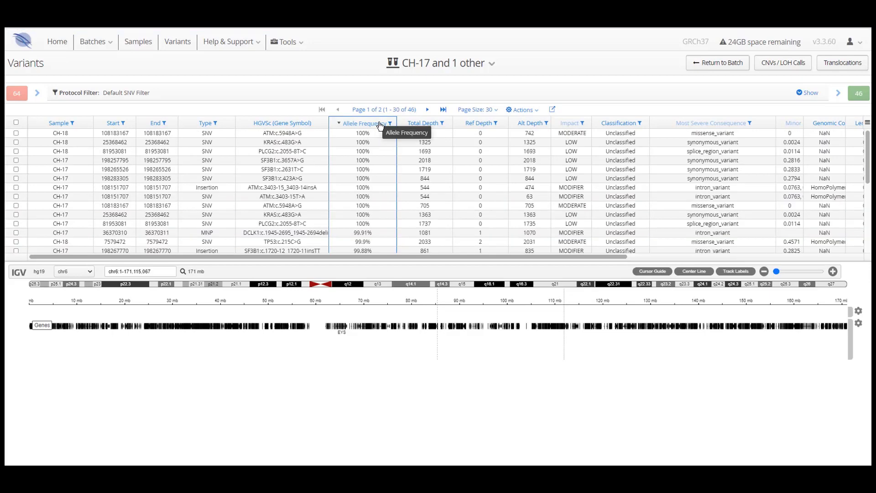
mouse_move(386, 175)
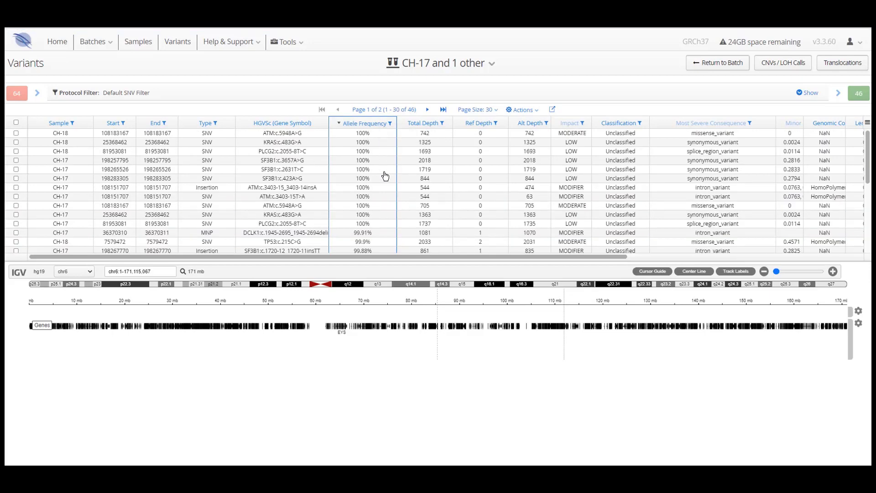
mouse_move(379, 249)
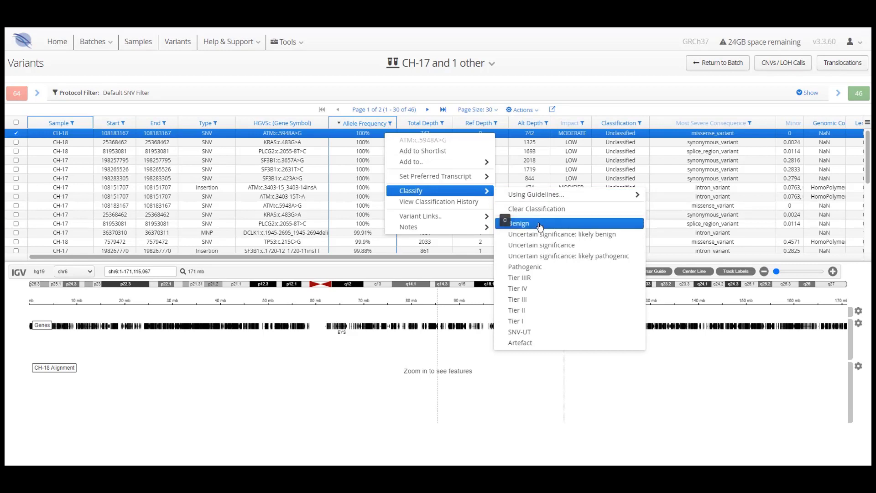
mouse_move(562, 234)
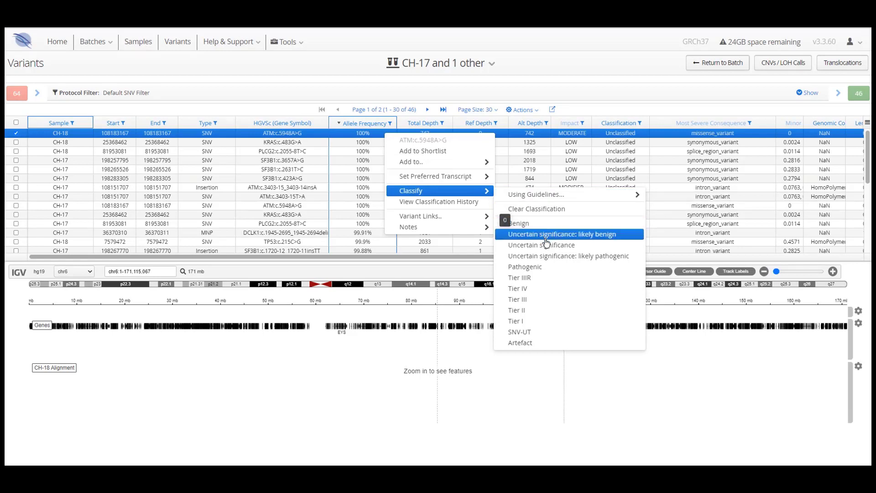
mouse_move(547, 255)
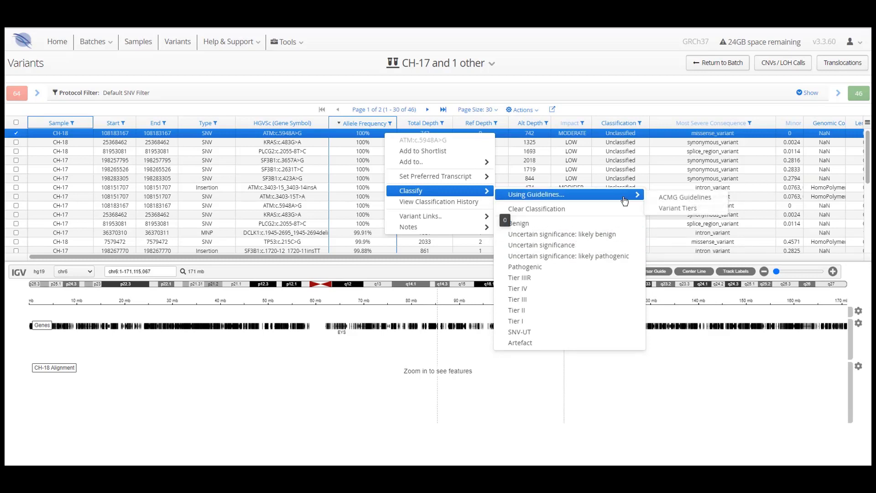
mouse_move(684, 197)
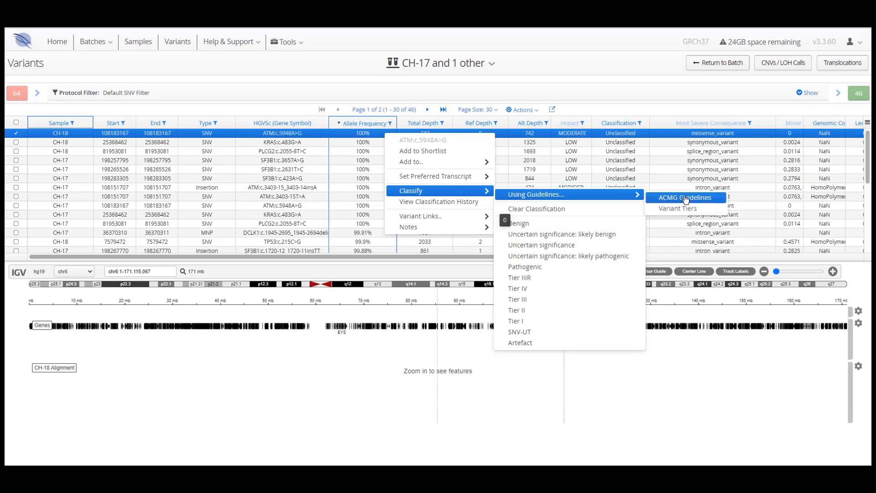
mouse_move(721, 198)
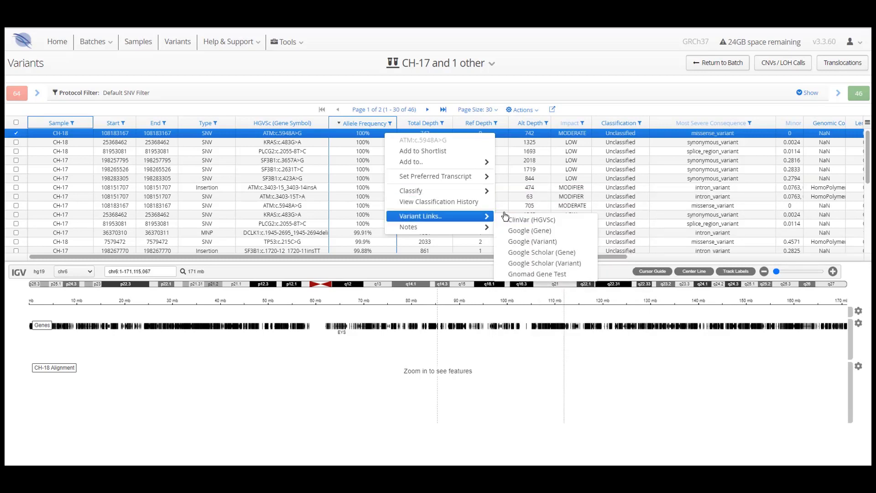
mouse_move(537, 220)
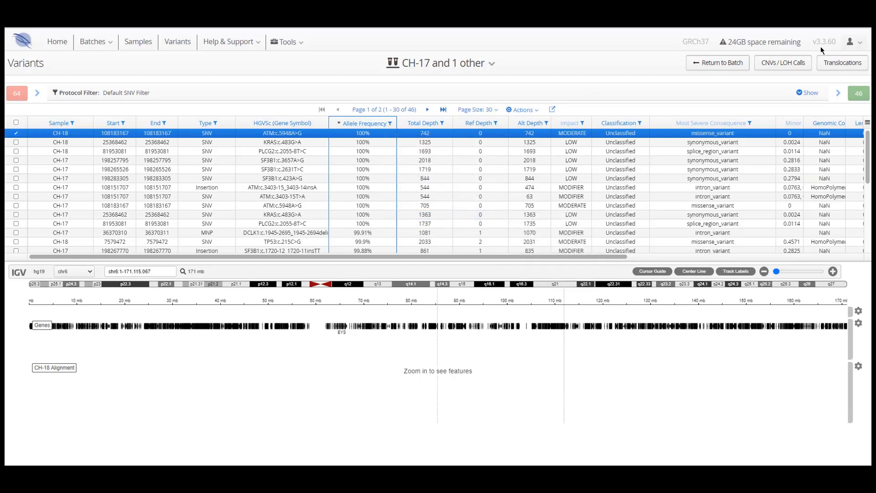
mouse_move(751, 53)
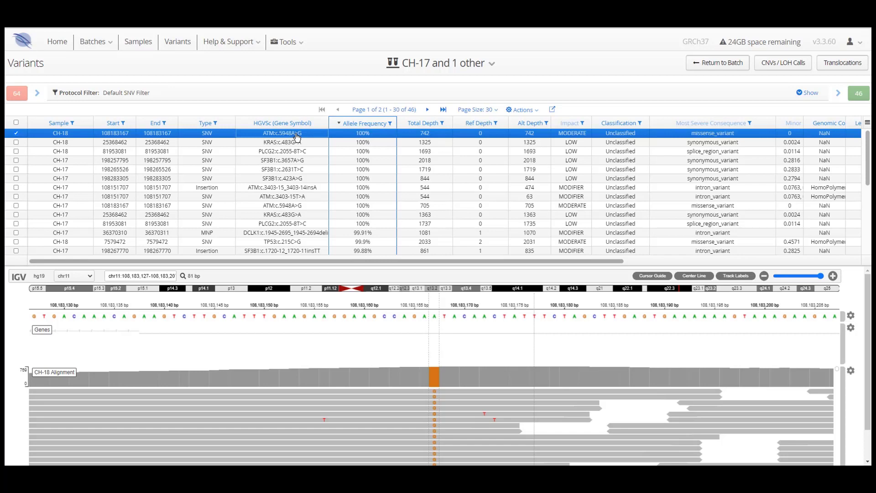
mouse_move(427, 285)
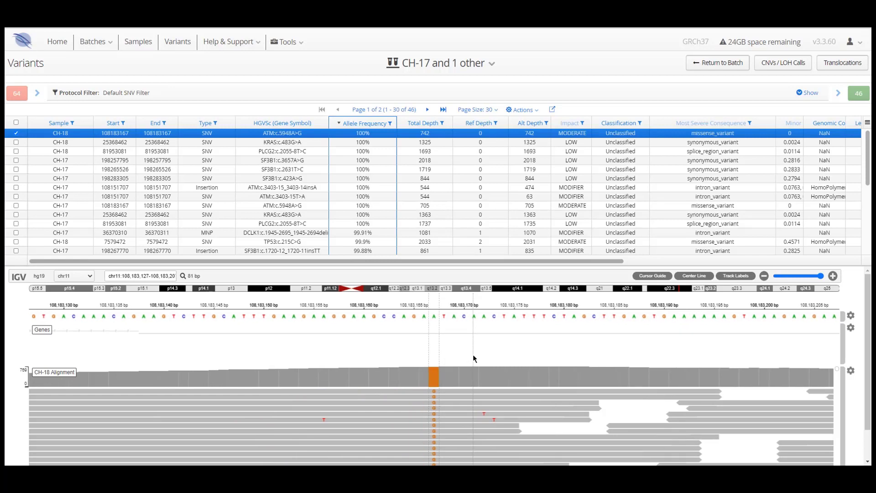
mouse_move(144, 316)
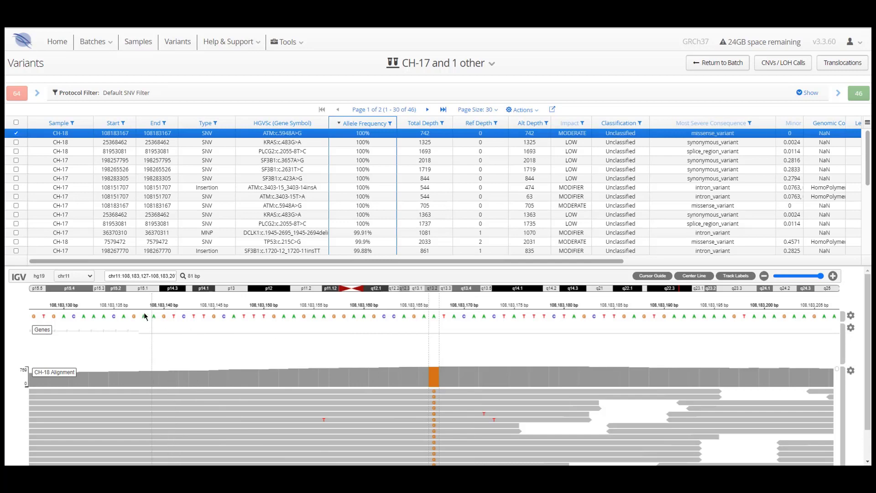
Jump the IGV view to the ATM locus on chr11 via the HGVSc entry.
left_click(73, 276)
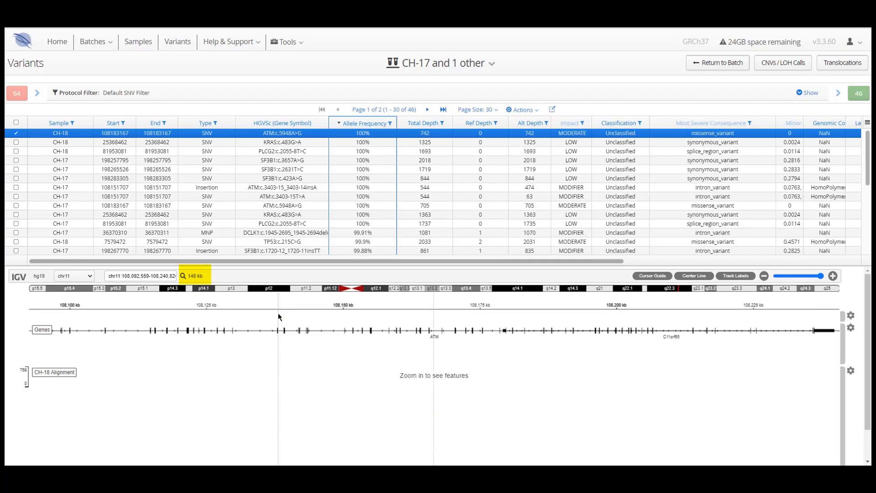
mouse_move(232, 247)
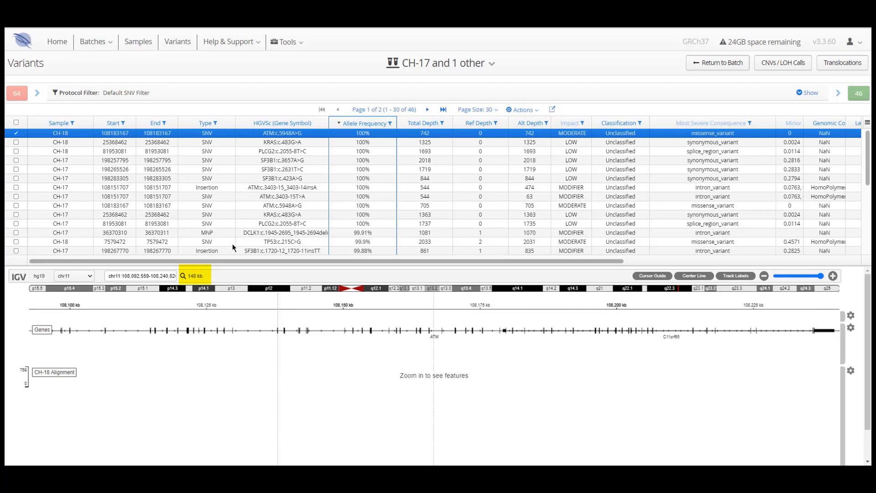
mouse_move(253, 281)
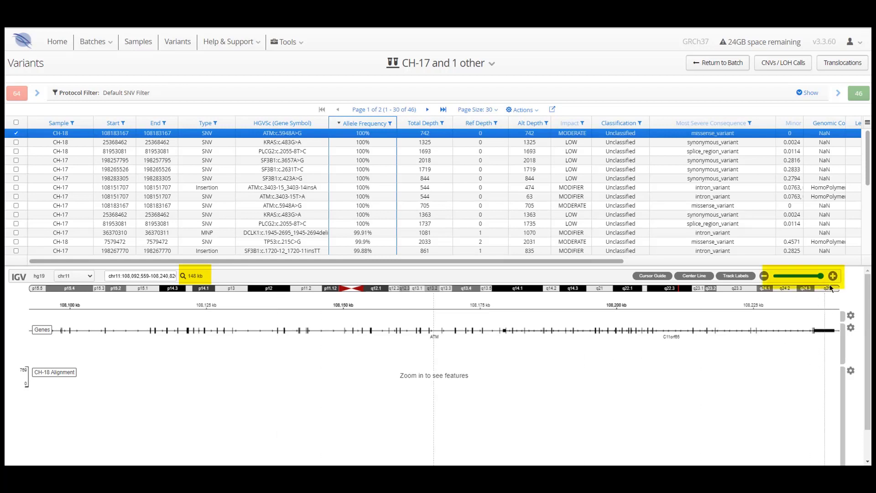
Zoom IGV in on ATM until reads render, then search the loci TP53 and ATM.
left_click(833, 276)
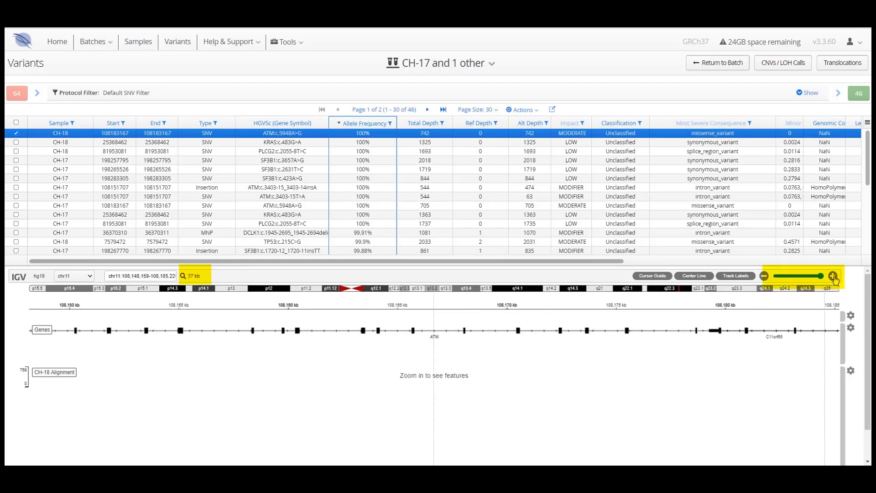
left_click(834, 276)
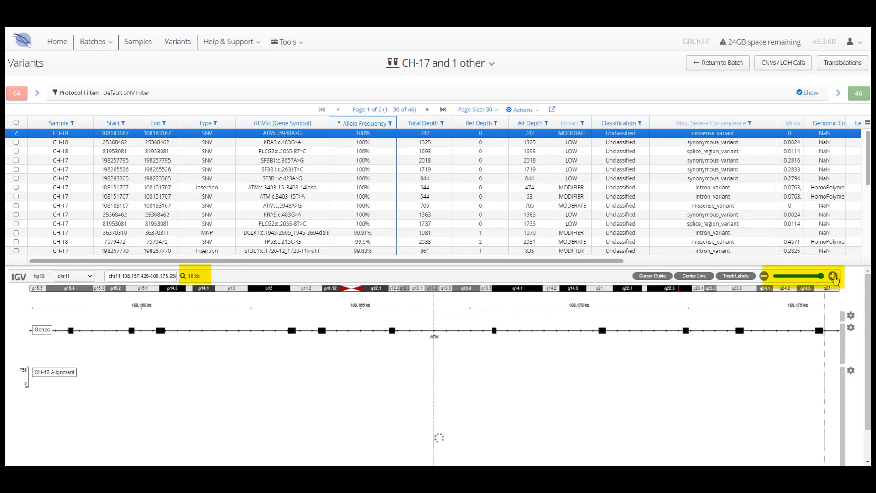
left_click(833, 275)
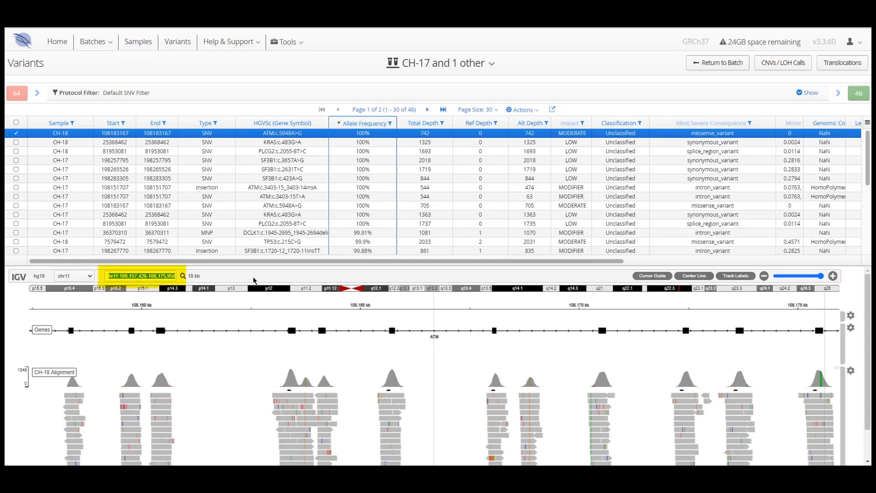
type("TP53")
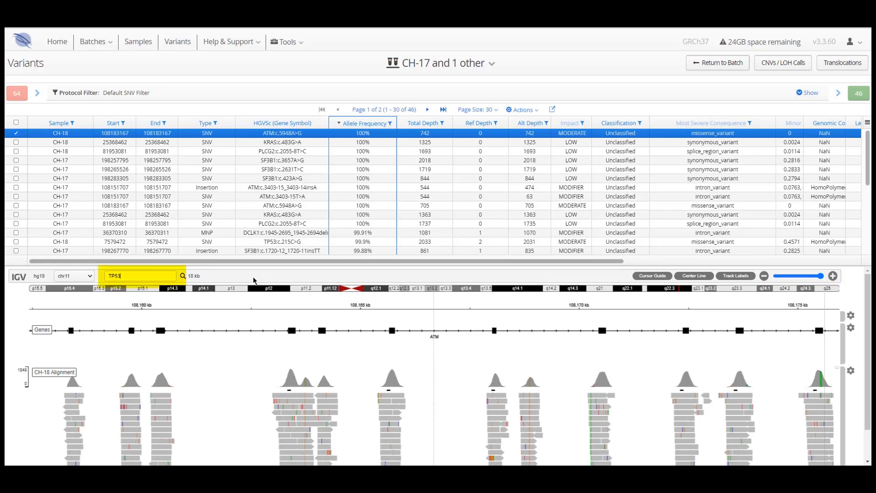
type("ATM")
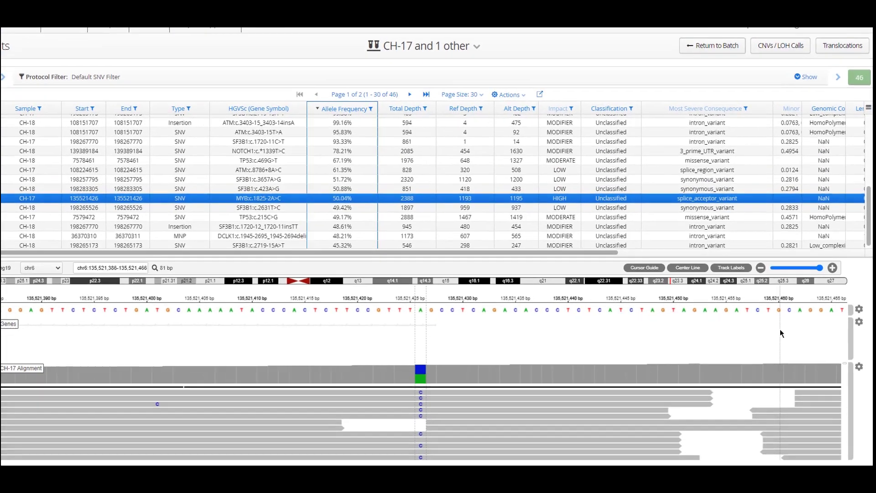
Keep the CH-17 alignment track's minimum allele frequency at 0.01 via its settings.
scroll("down", 3)
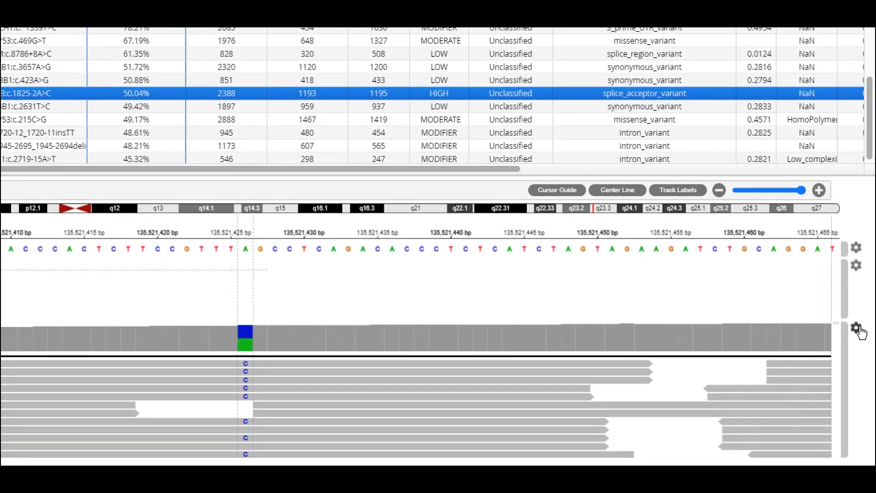
left_click(856, 328)
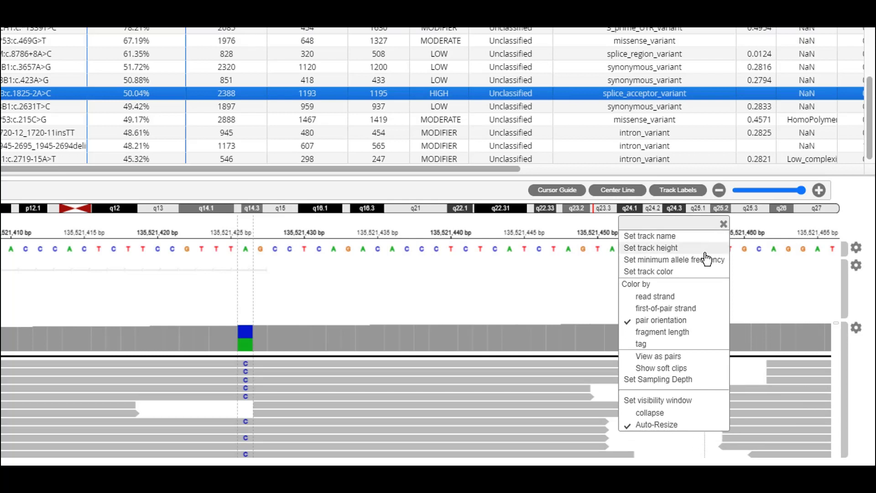
mouse_move(711, 263)
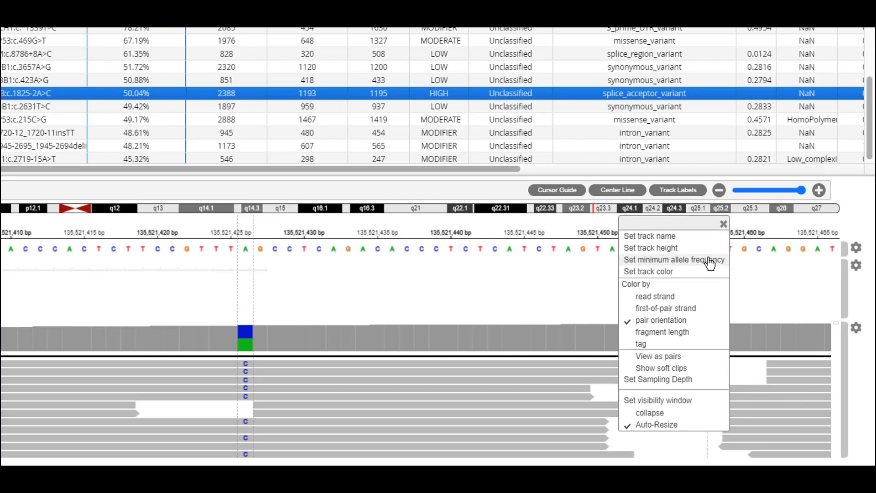
left_click(673, 259)
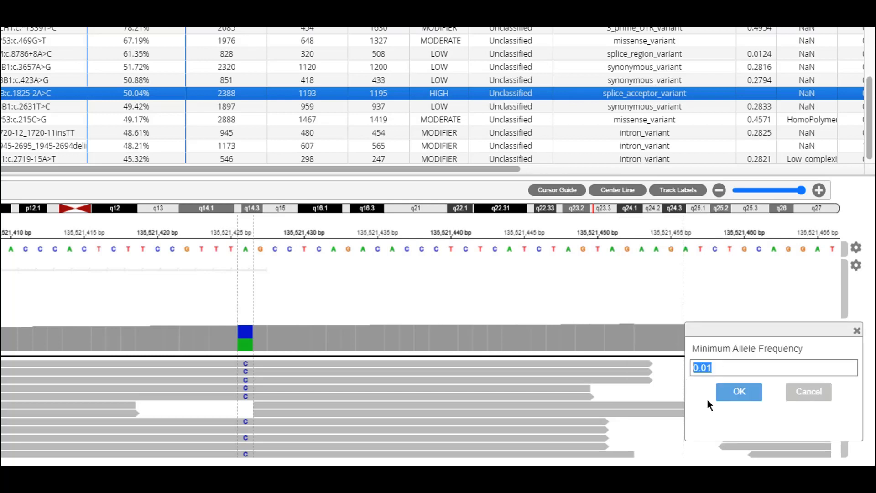
left_click(738, 392)
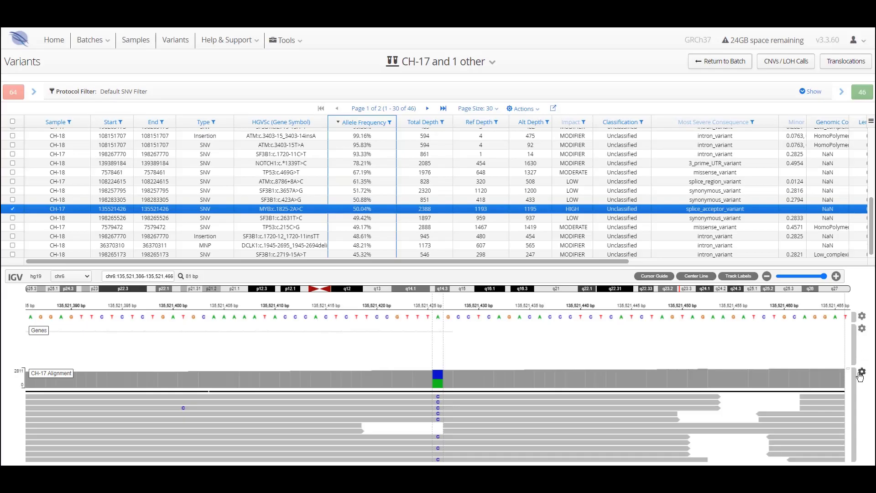
Review the track display options and show the details of a single read.
left_click(862, 376)
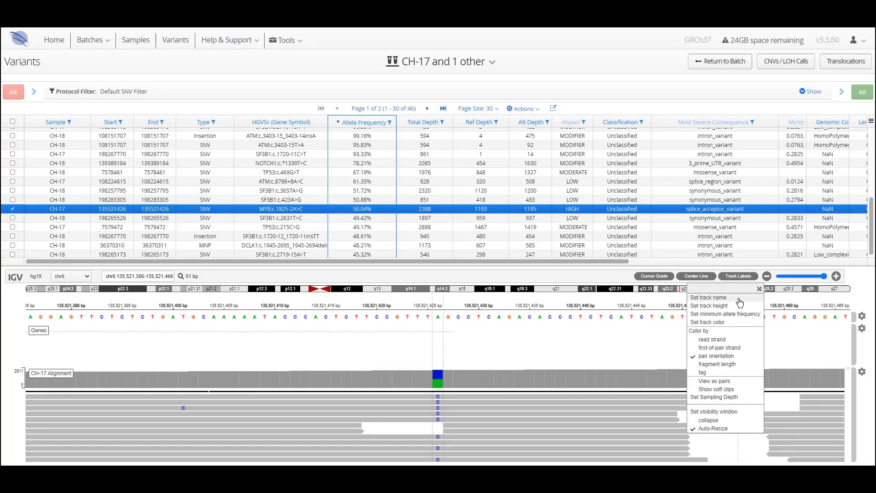
mouse_move(753, 299)
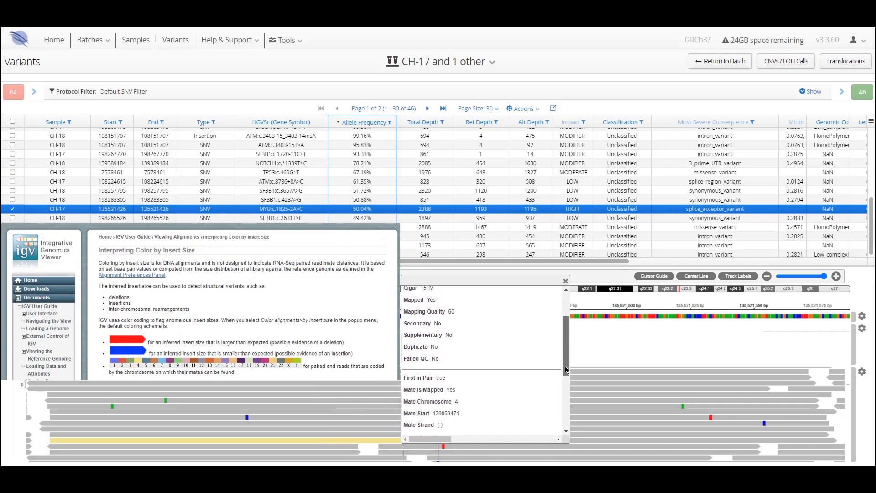
scroll("down", 3)
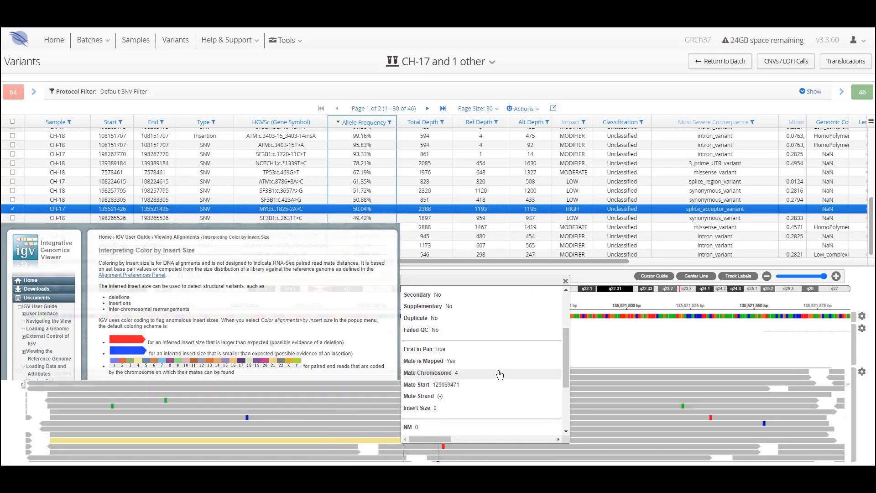
left_click(564, 280)
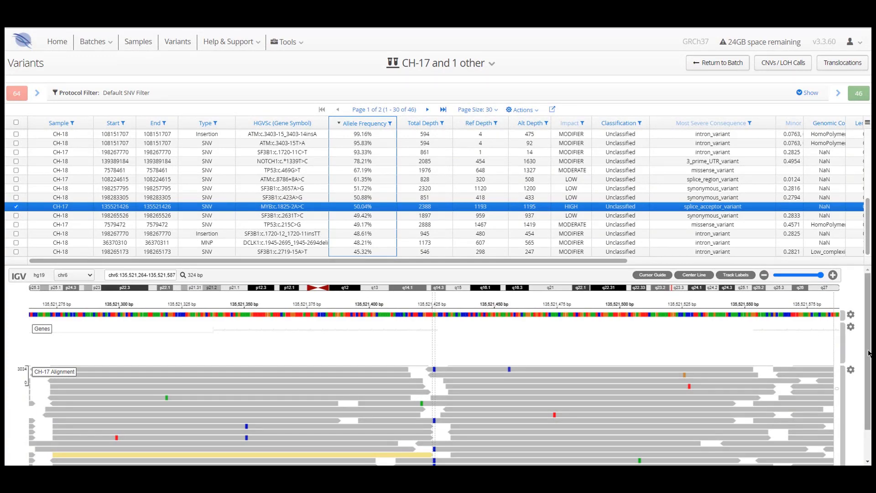
Add the CH-18 alignment track beneath CH-17 from the sample dropdown.
left_click(551, 110)
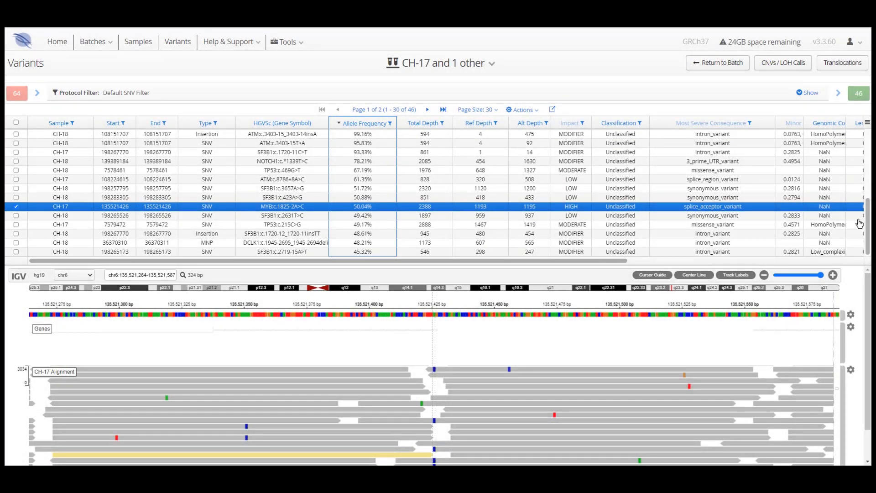
mouse_move(492, 66)
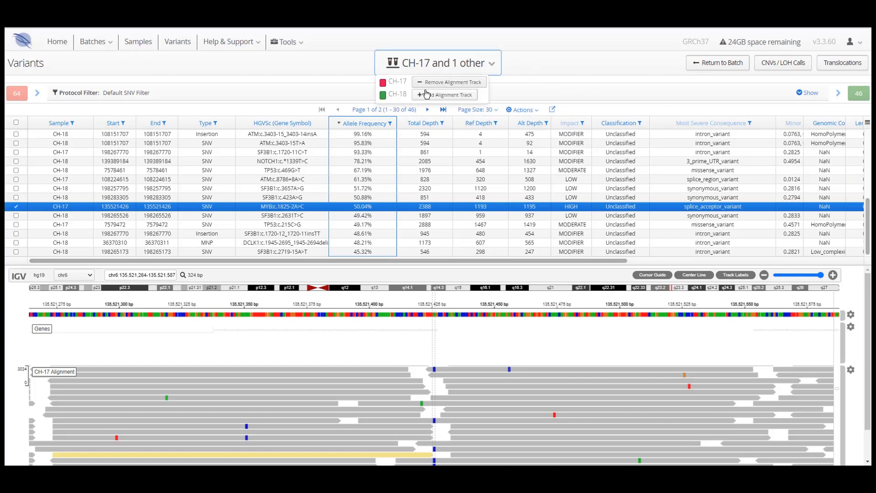
left_click(443, 94)
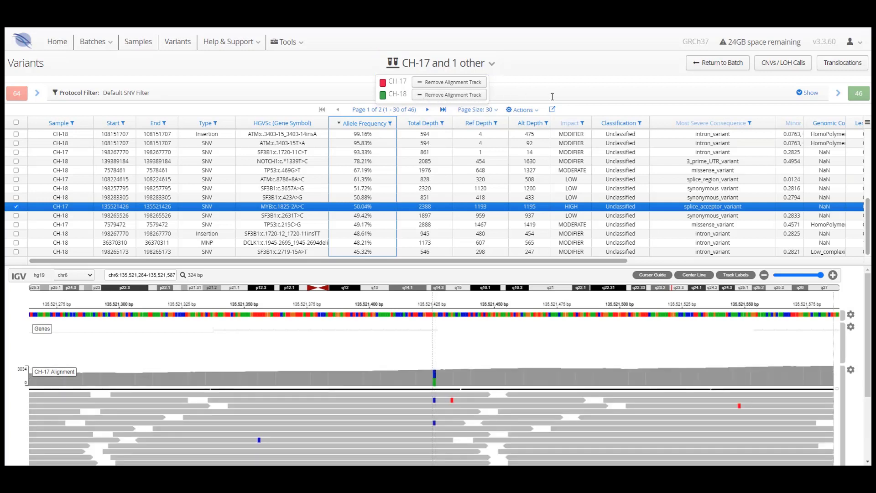
mouse_move(863, 321)
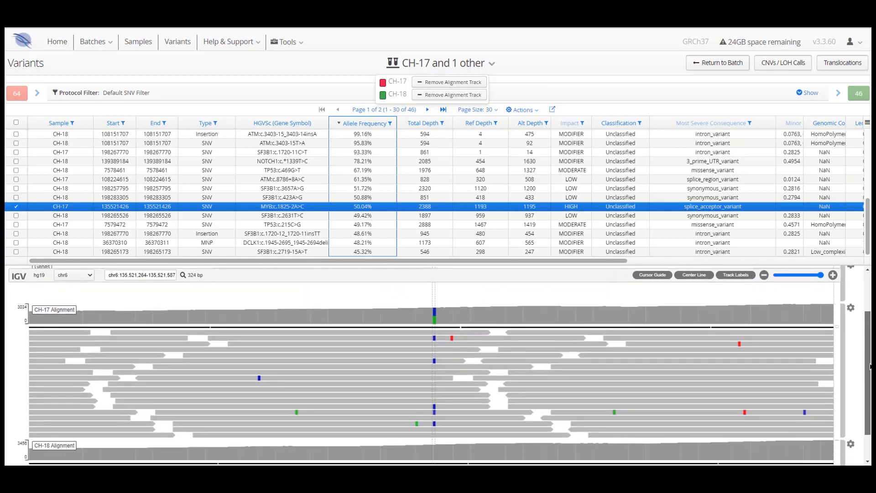
scroll("down", 3)
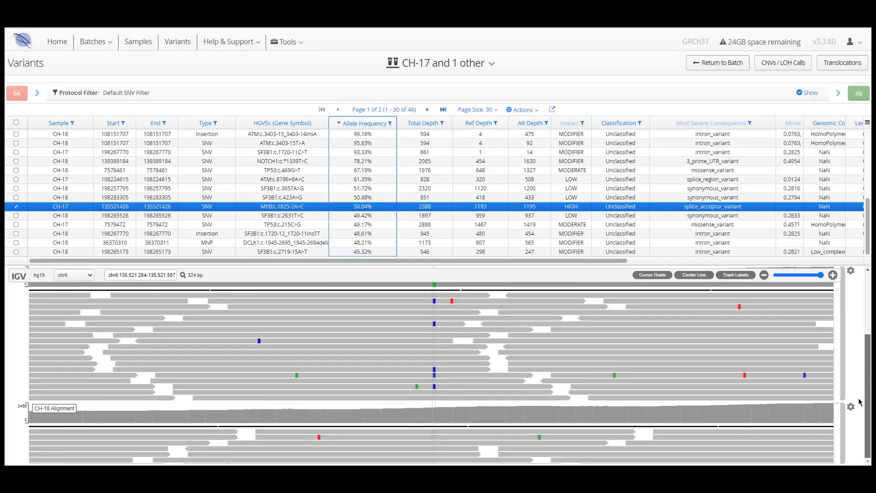
scroll("down", 3)
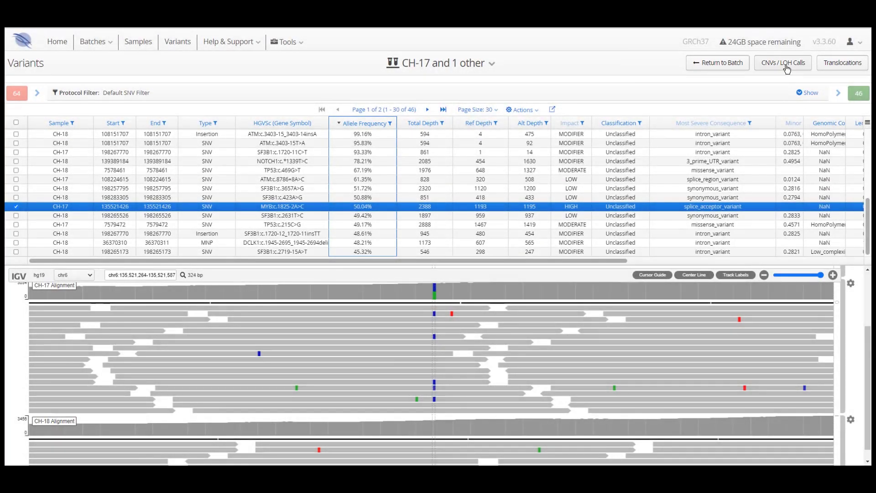
Go to the CNVs / LOH Calls page and list only the CNV calls.
left_click(782, 63)
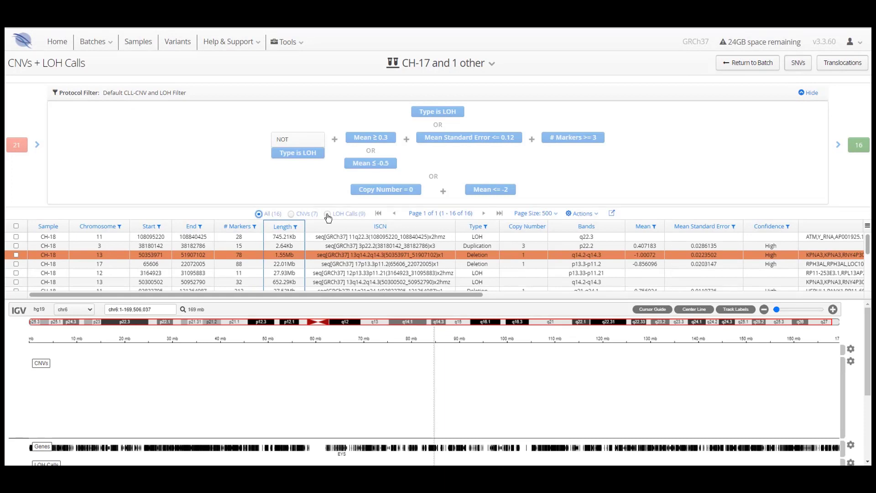
left_click(330, 214)
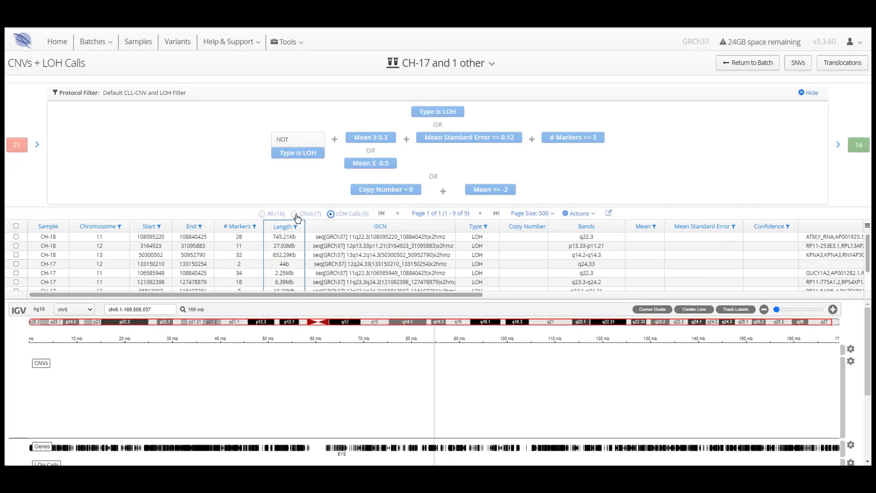
left_click(295, 214)
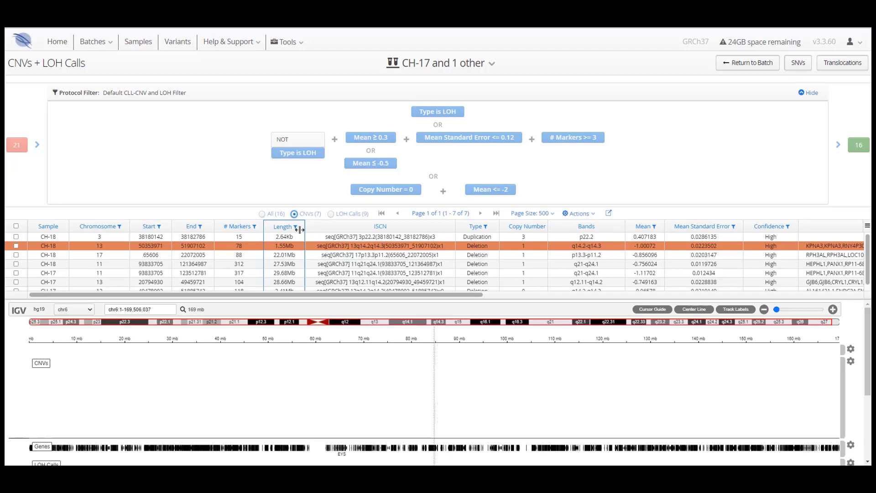
mouse_move(298, 250)
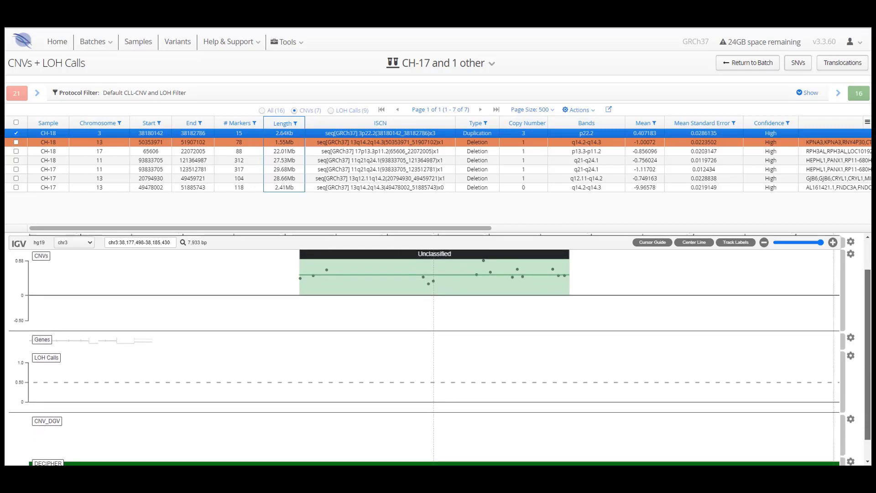
Select the CH-17 chr13 deletion call and bring up its right-click actions.
left_click(380, 187)
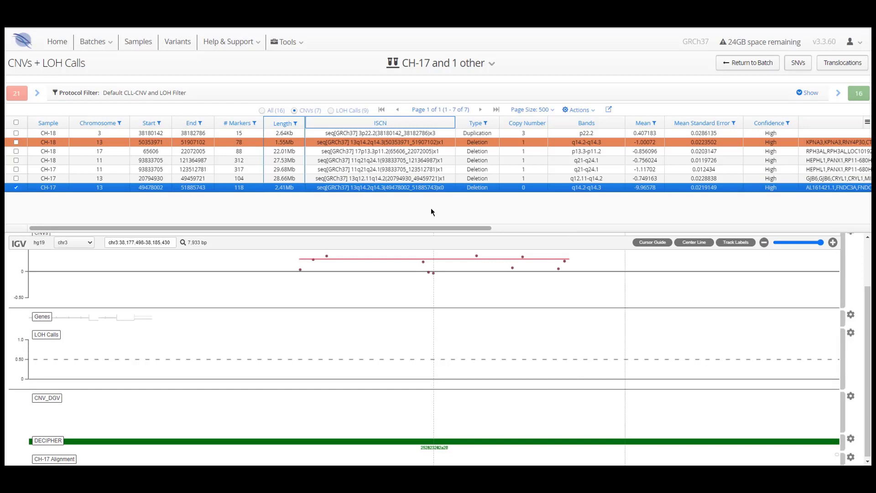
mouse_move(484, 94)
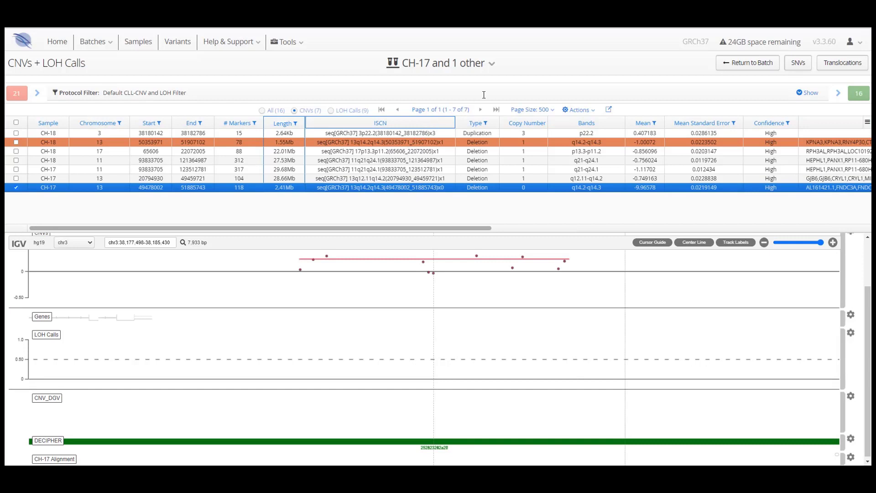
mouse_move(519, 190)
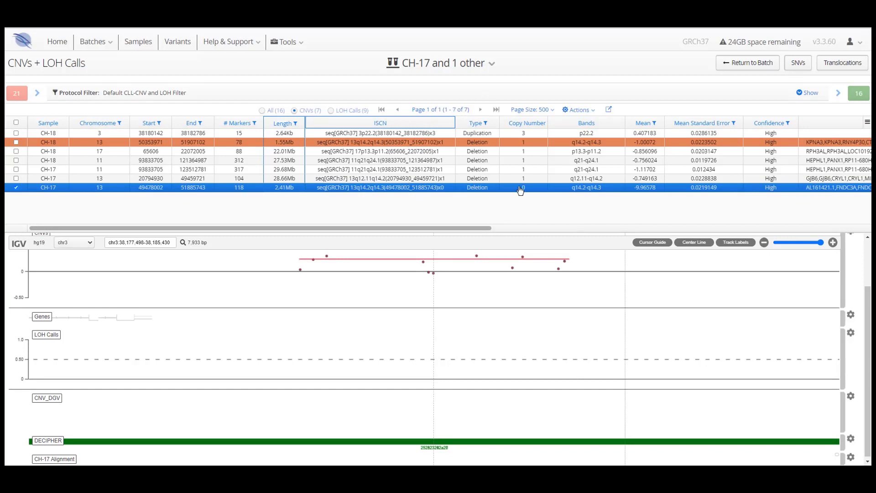
mouse_move(519, 188)
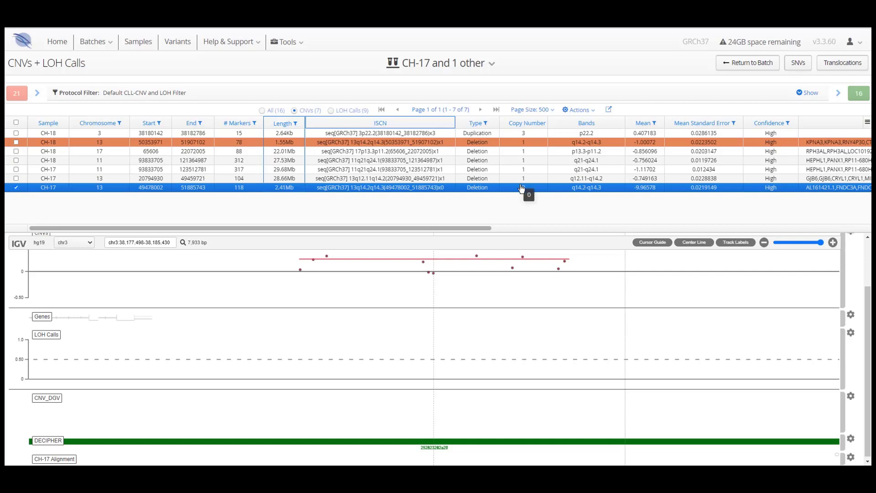
right_click(521, 187)
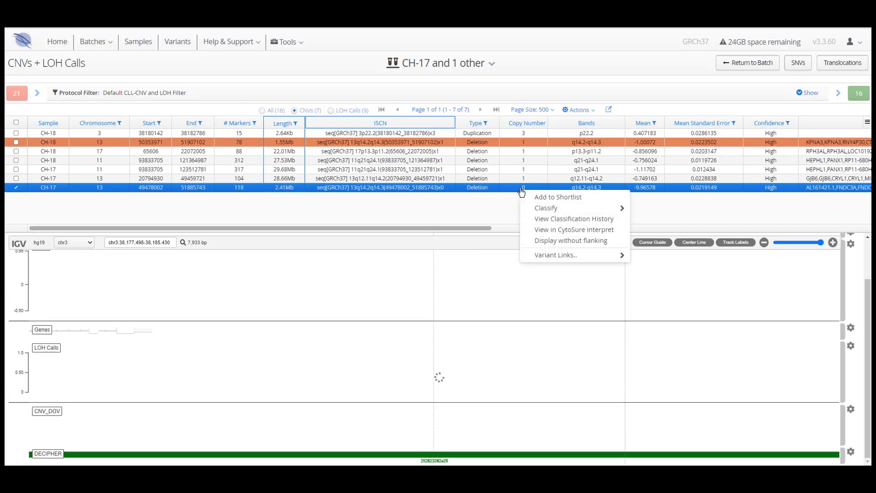